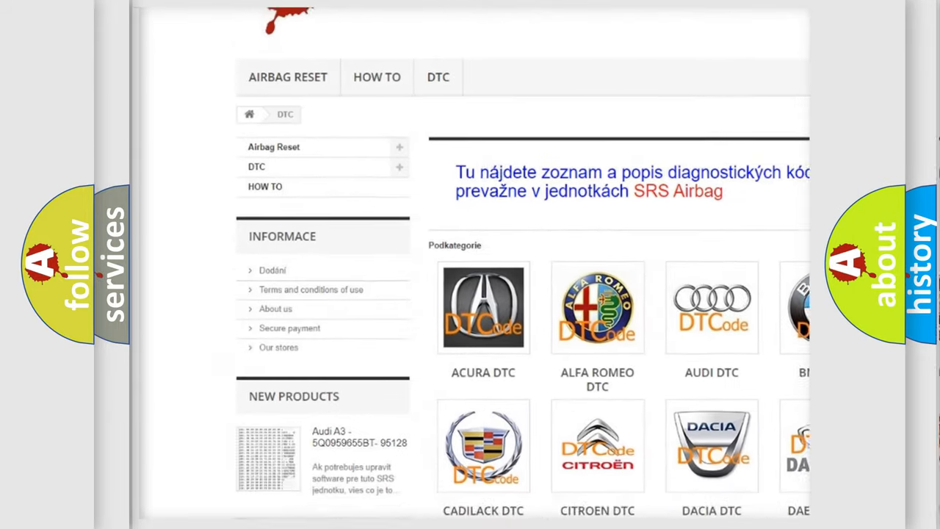
Step: Move on to the Cause slide listing harness/connector, ABS actuator and control unit, and G sensor
{"action": "scroll", "scroll_direction": "down", "scroll_amount": 3}
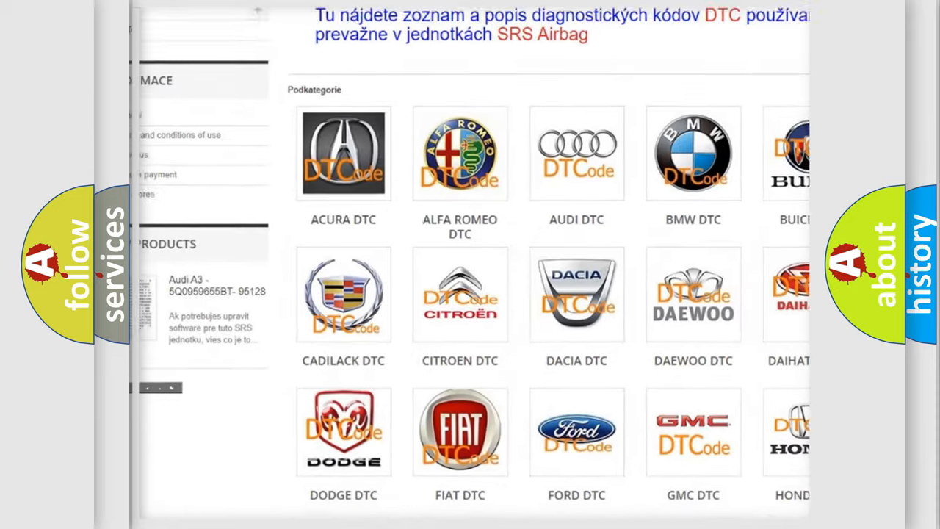
{"action": "scroll", "scroll_direction": "down", "scroll_amount": 3}
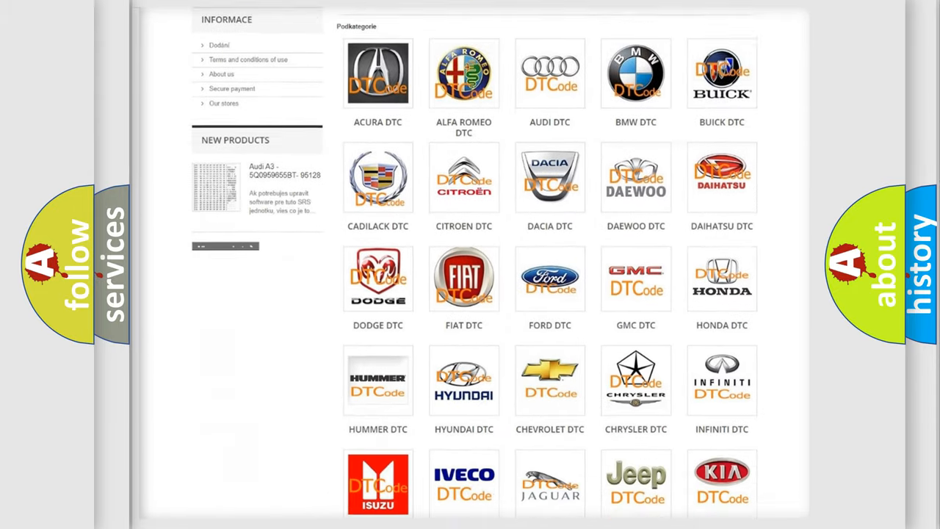
{"action": "scroll", "scroll_direction": "down", "scroll_amount": 3}
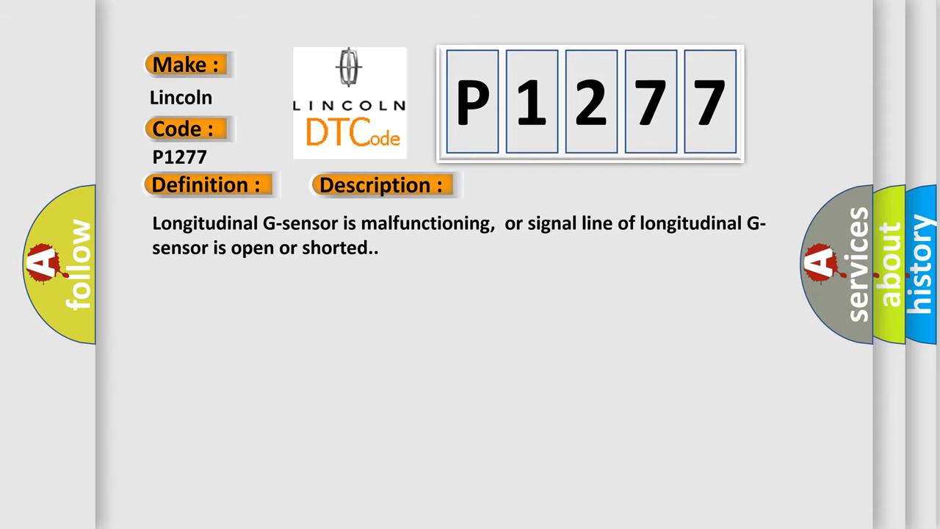
{"action": "left_click", "coordinate": [538, 185]}
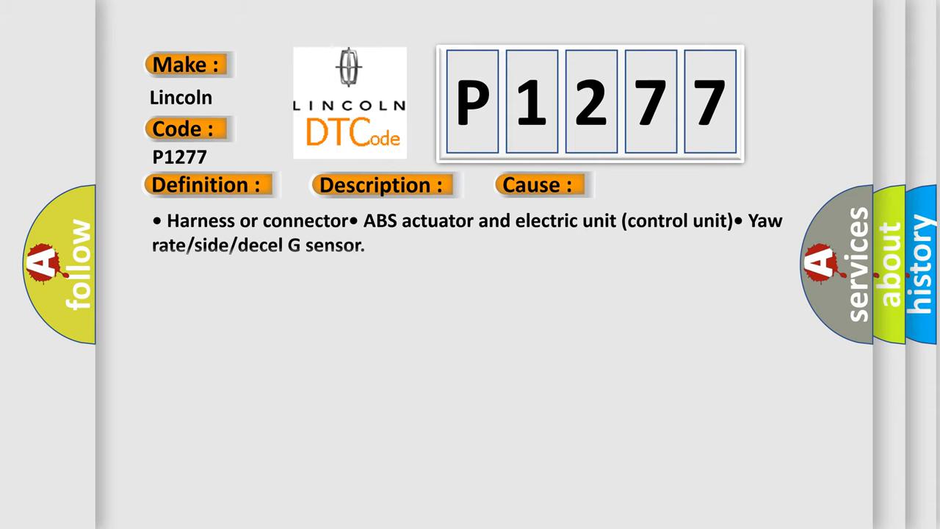